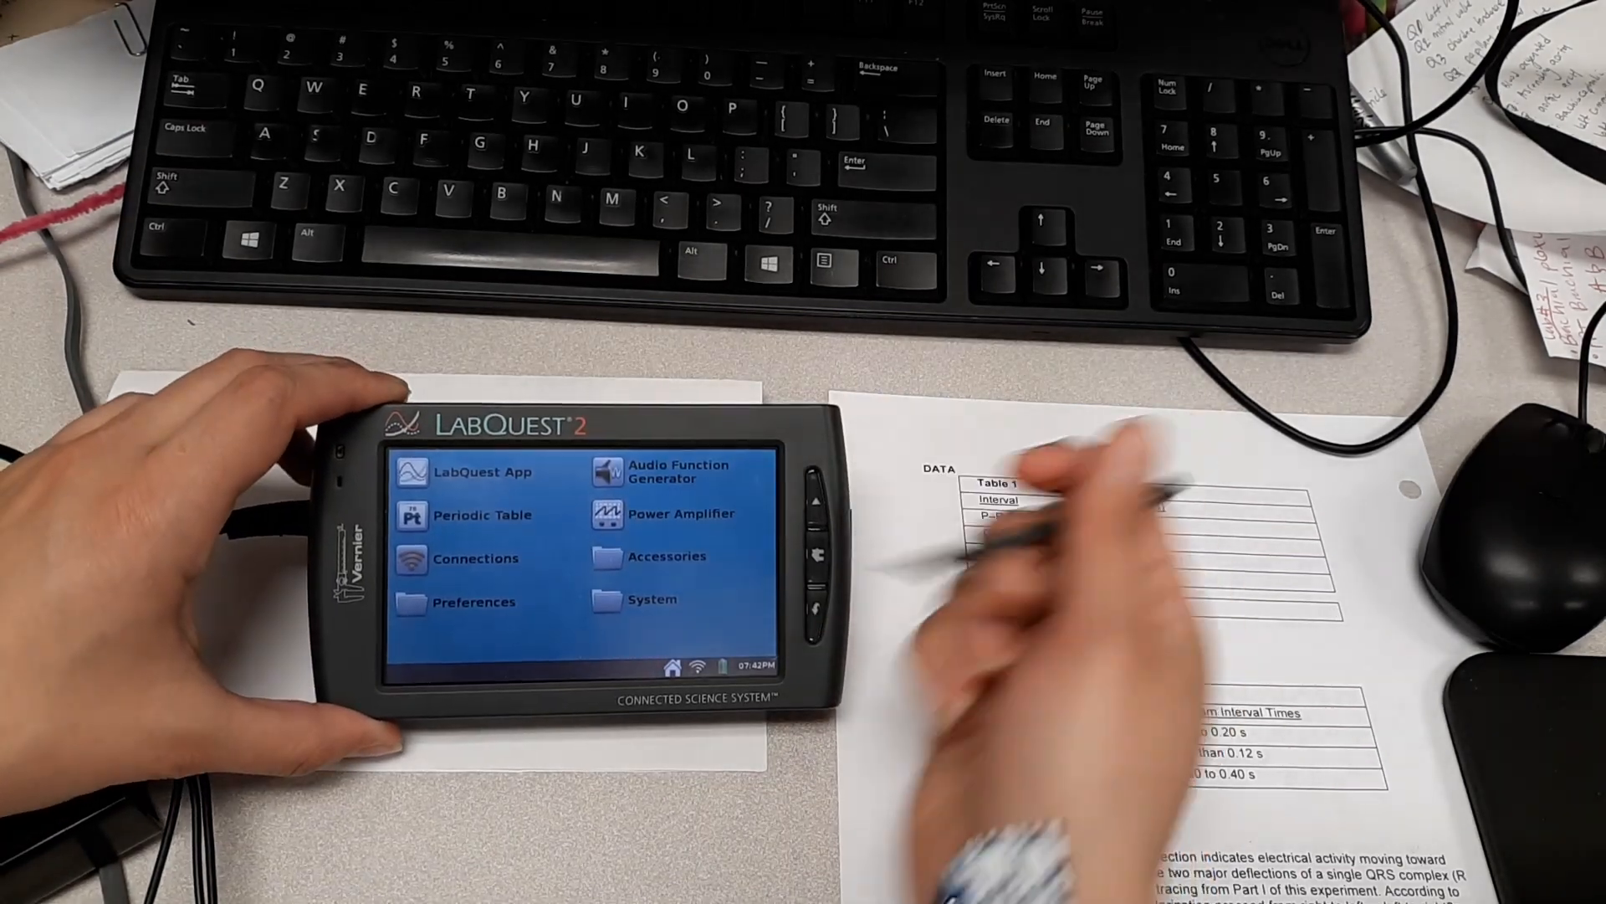
# Step: Launch the LabQuest App, showing time-based collection at 2 samples/s for 10 s
pyautogui.click(485, 471)
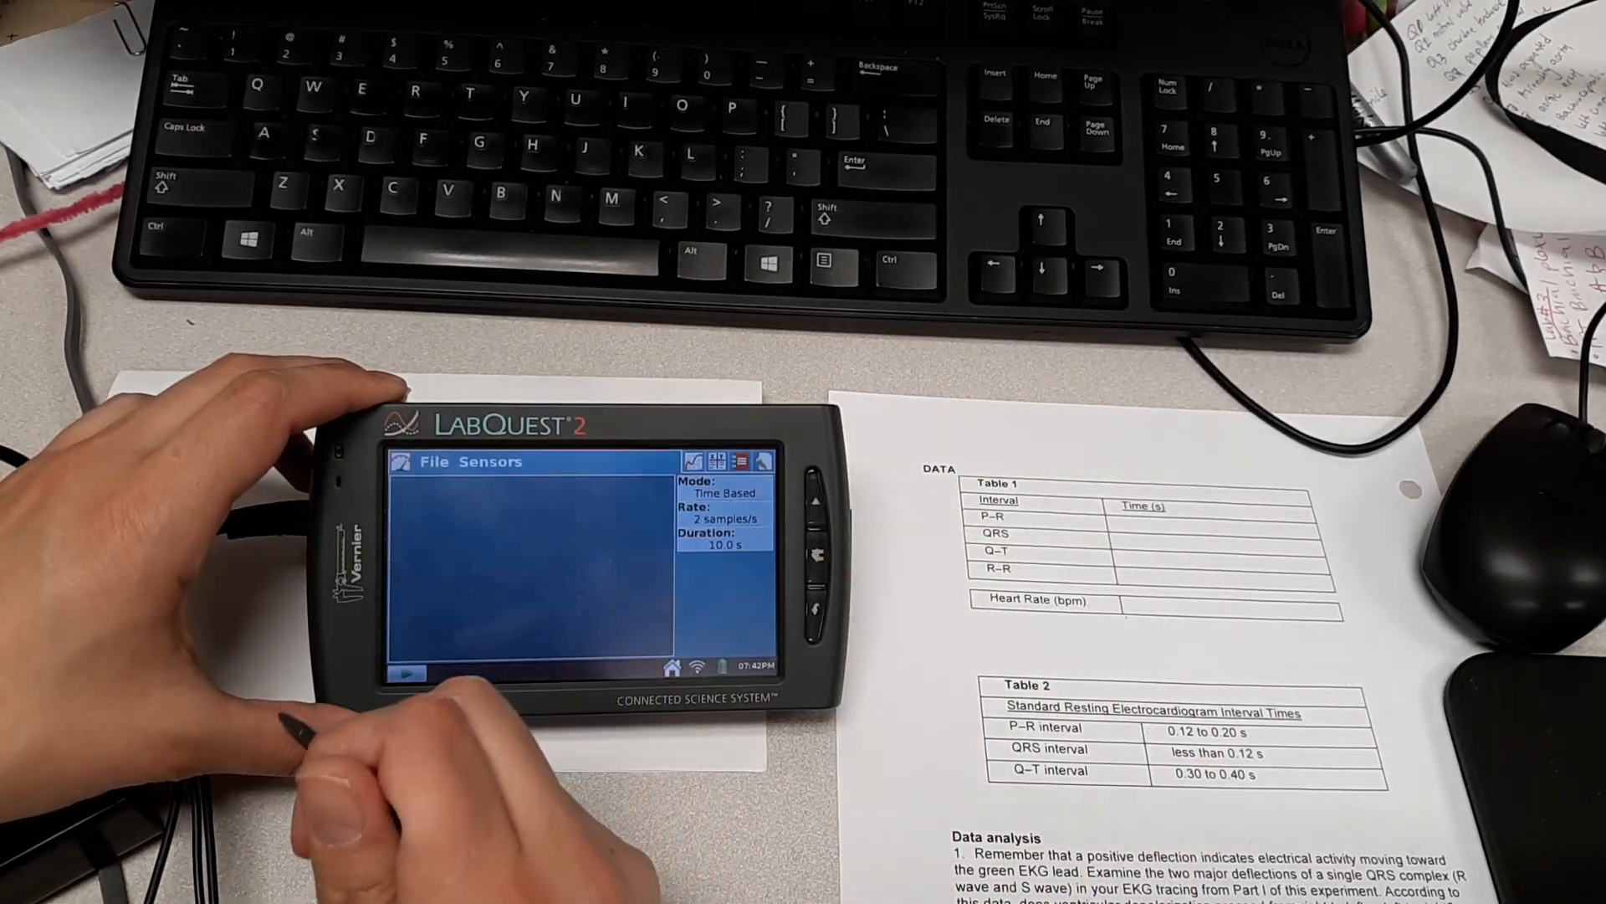